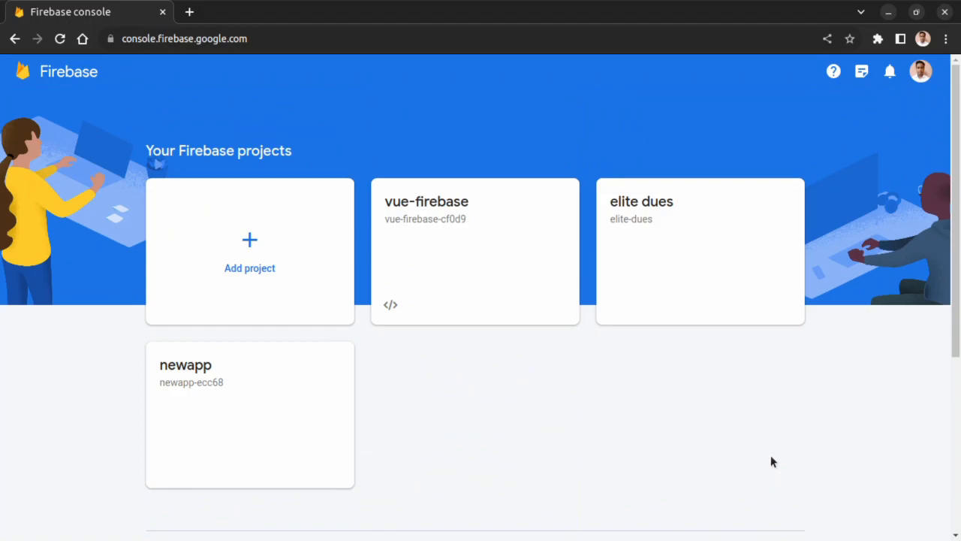
{"action": "mouse_move", "coordinate": [673, 417]}
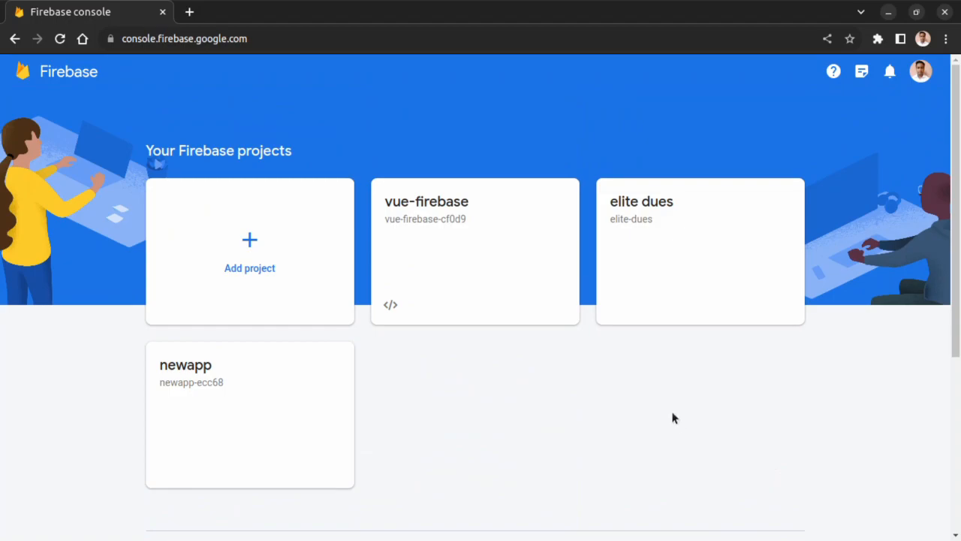
{"action": "mouse_move", "coordinate": [475, 255]}
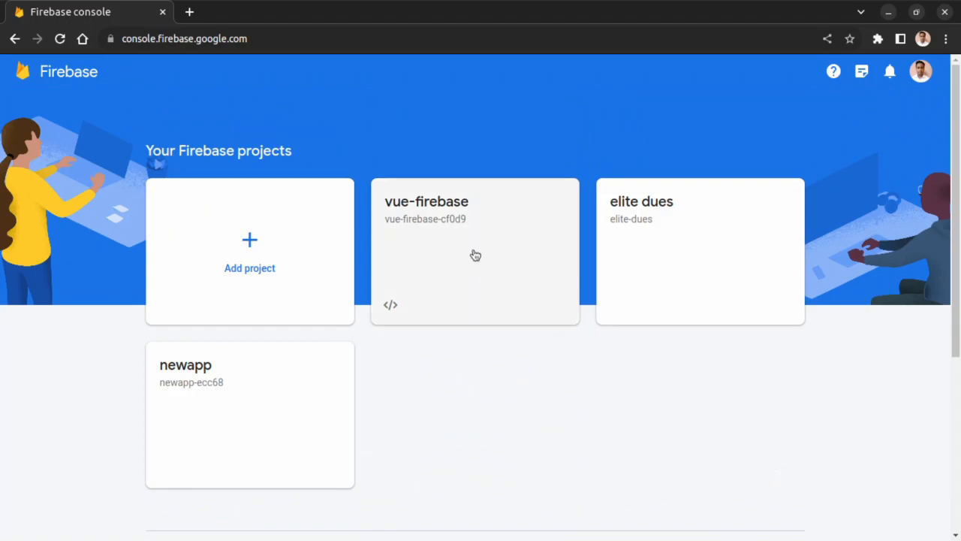
- Open the vue-firebase project and browse its overview down to the hosting deployment history
{"action": "left_click", "coordinate": [475, 253]}
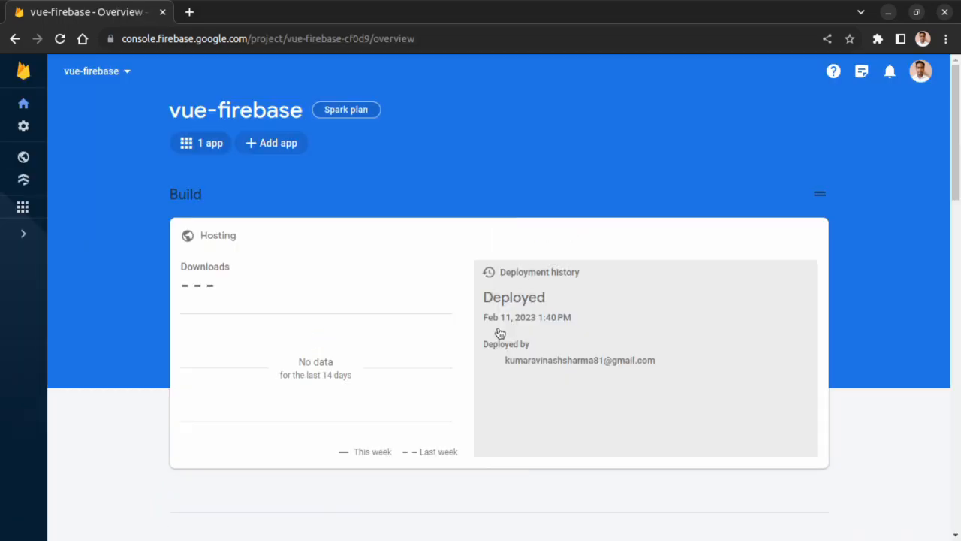
{"action": "scroll", "scroll_direction": "down", "scroll_amount": 3}
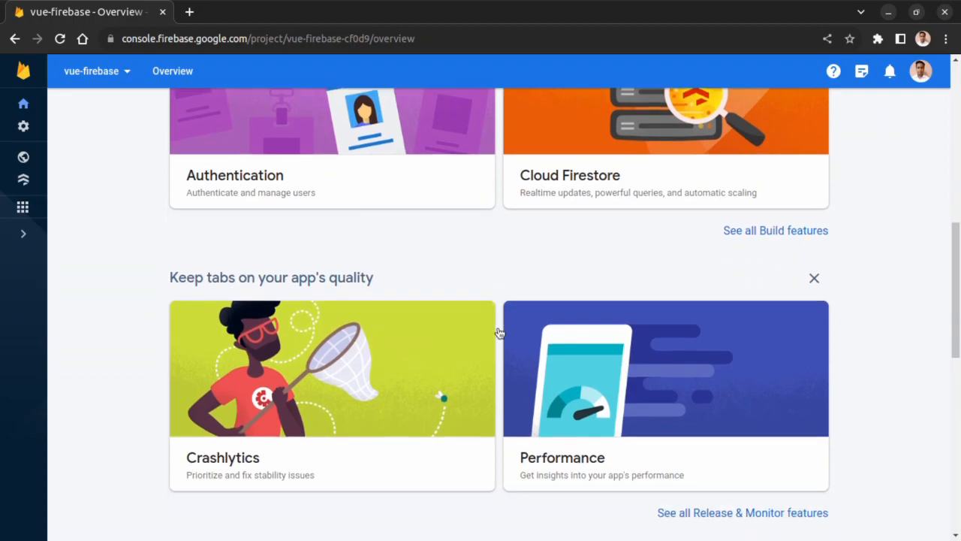
{"action": "scroll", "scroll_direction": "down", "scroll_amount": 3}
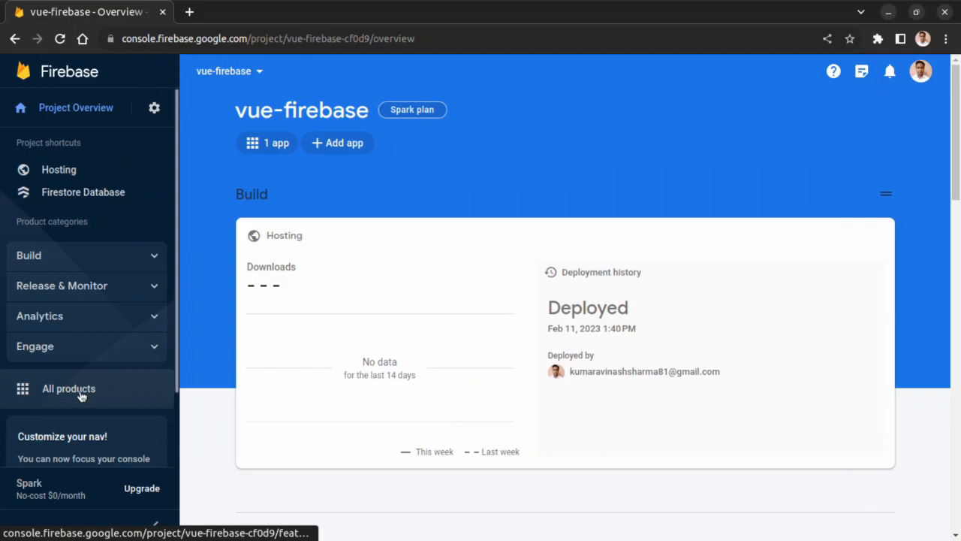
- Show All products and browse the Build, Release & Monitor, Analytics and Engage categories
{"action": "left_click", "coordinate": [69, 387]}
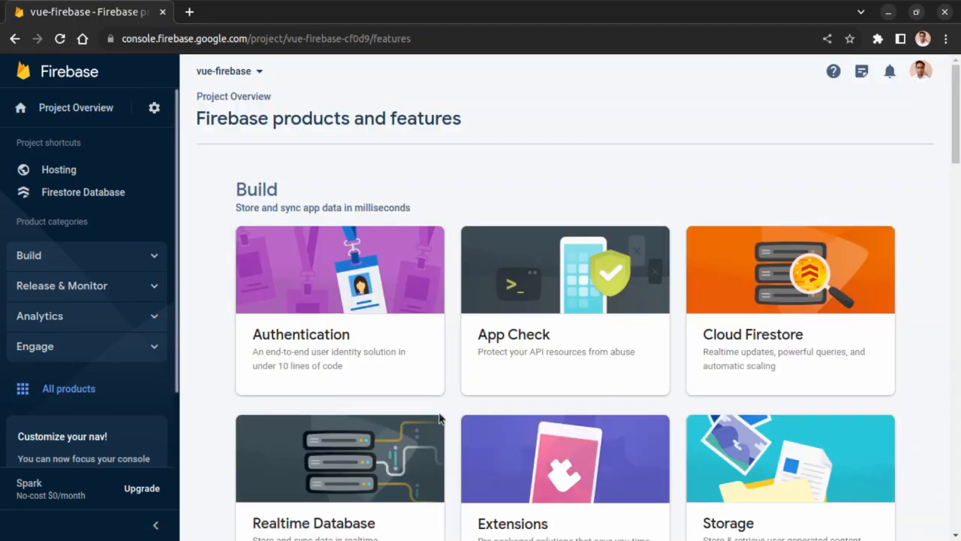
{"action": "mouse_move", "coordinate": [457, 411]}
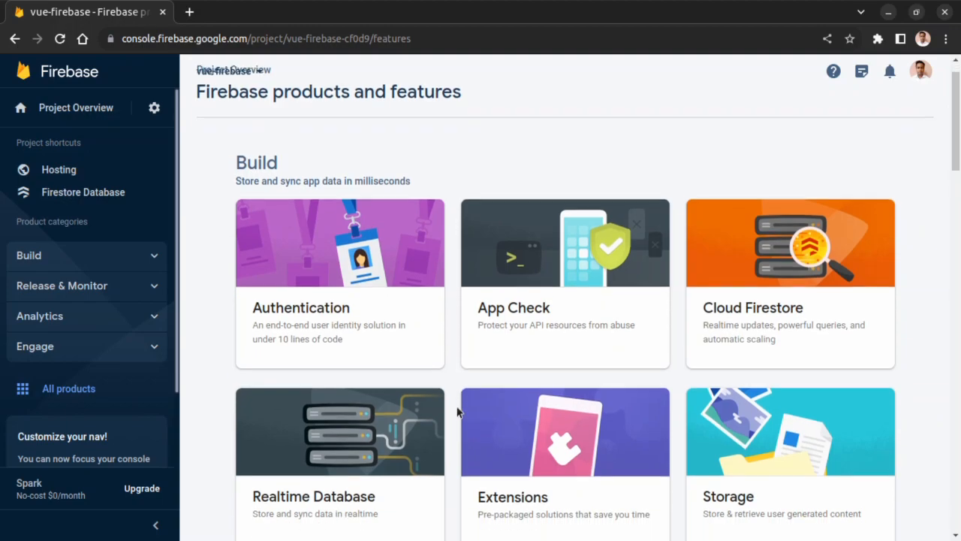
{"action": "scroll", "scroll_direction": "down", "scroll_amount": 3}
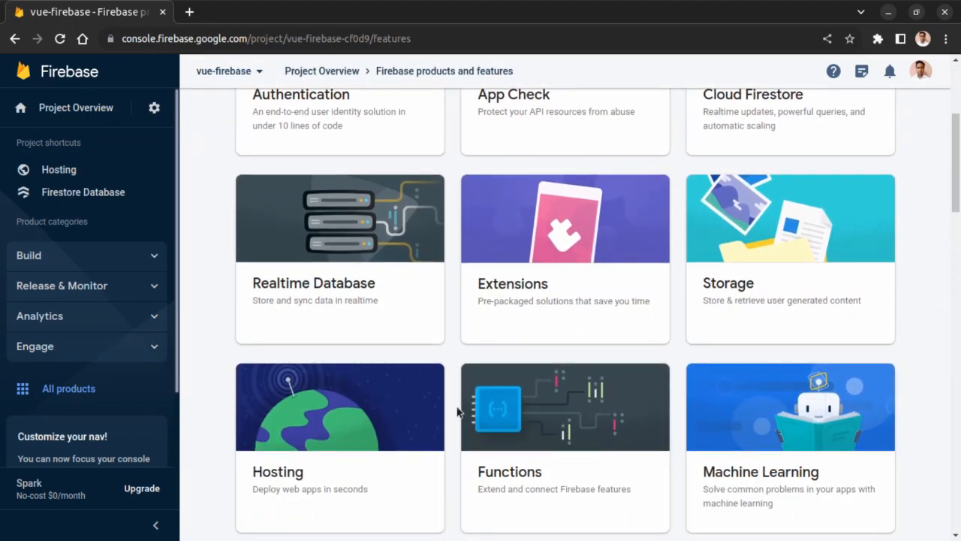
{"action": "scroll", "scroll_direction": "down", "scroll_amount": 3}
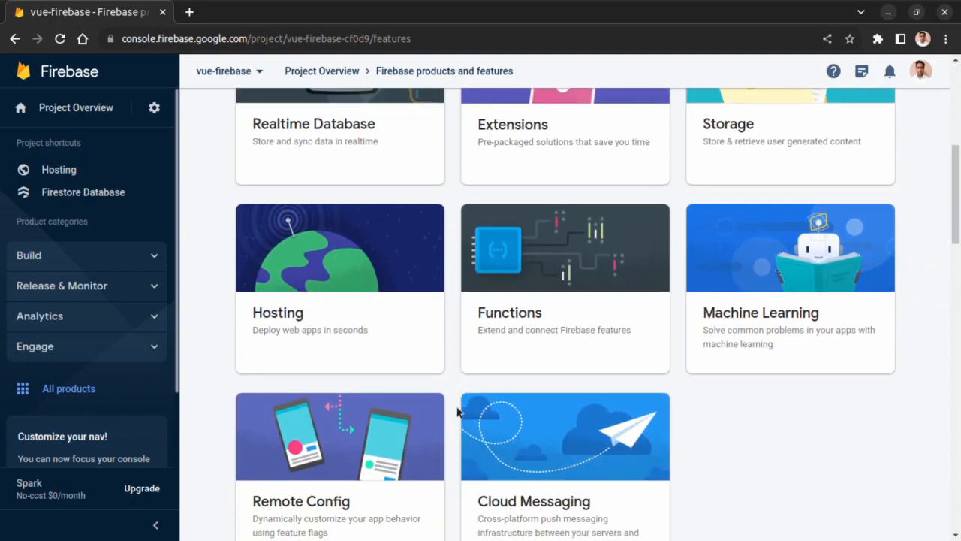
{"action": "scroll", "scroll_direction": "down", "scroll_amount": 3}
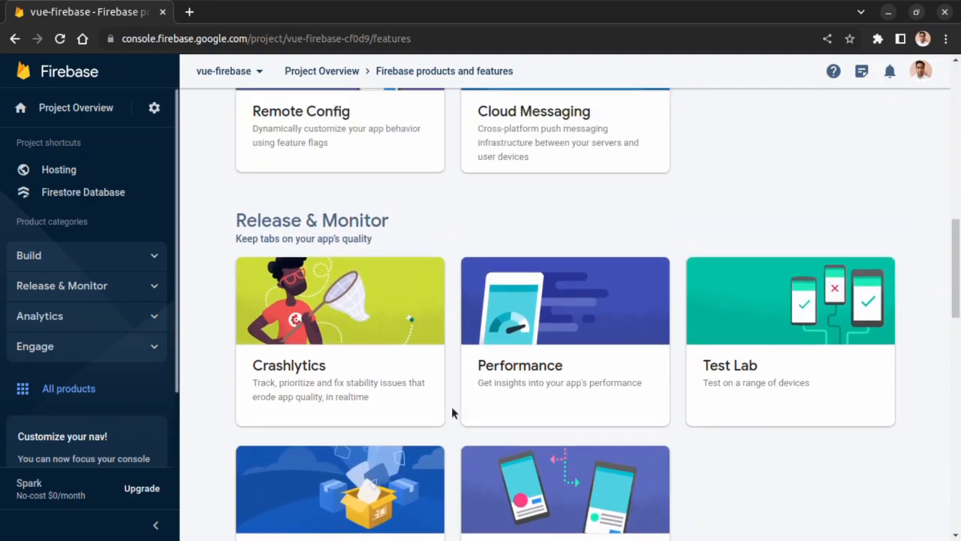
{"action": "scroll", "scroll_direction": "up", "scroll_amount": 3}
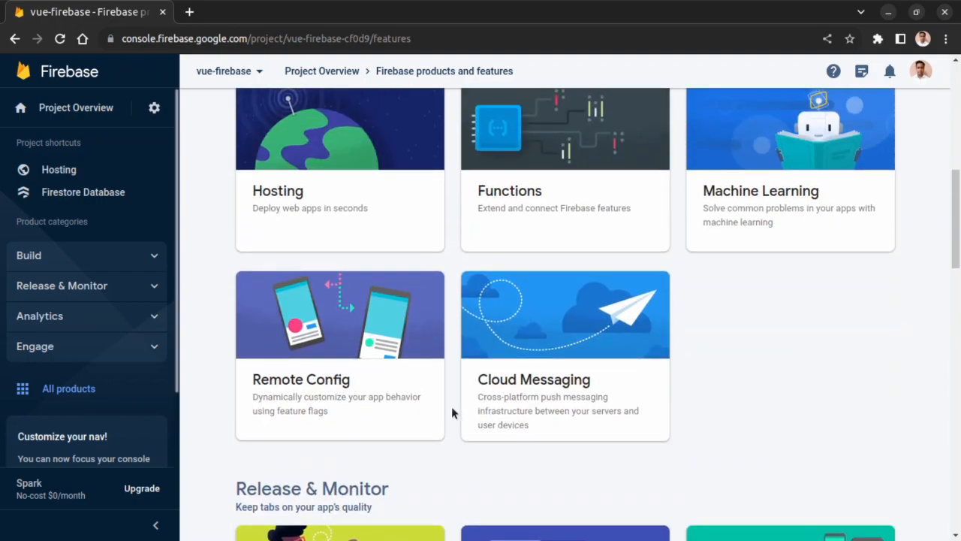
{"action": "scroll", "scroll_direction": "down", "scroll_amount": 3}
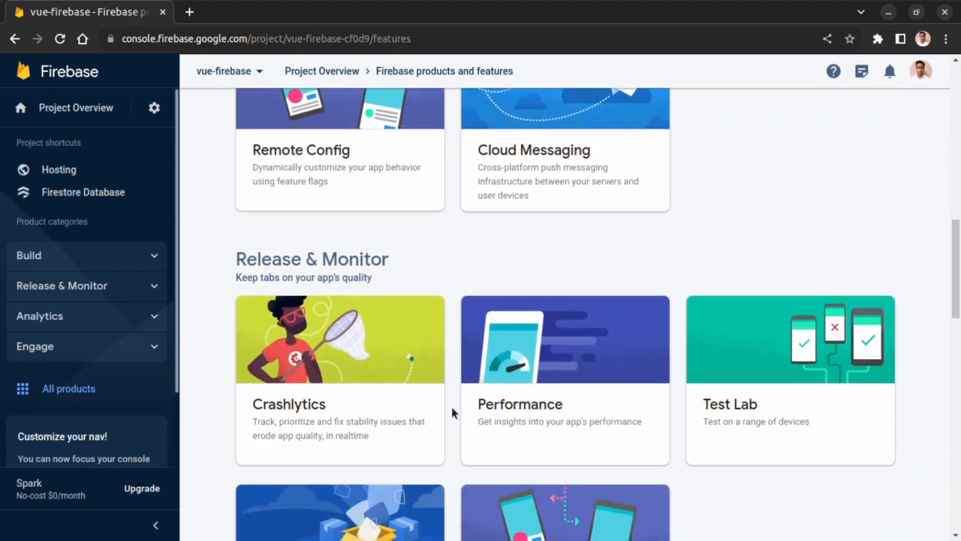
{"action": "scroll", "scroll_direction": "down", "scroll_amount": 3}
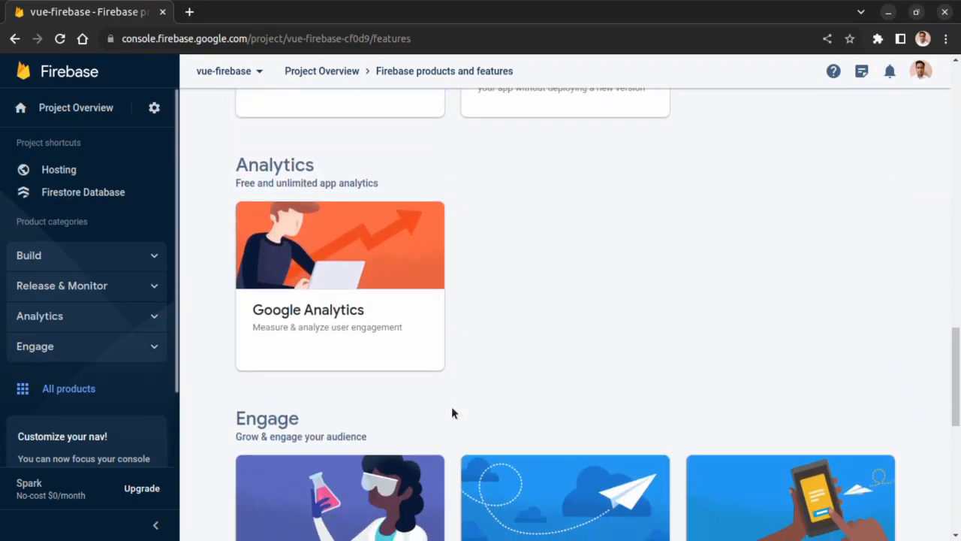
{"action": "scroll", "scroll_direction": "down", "scroll_amount": 3}
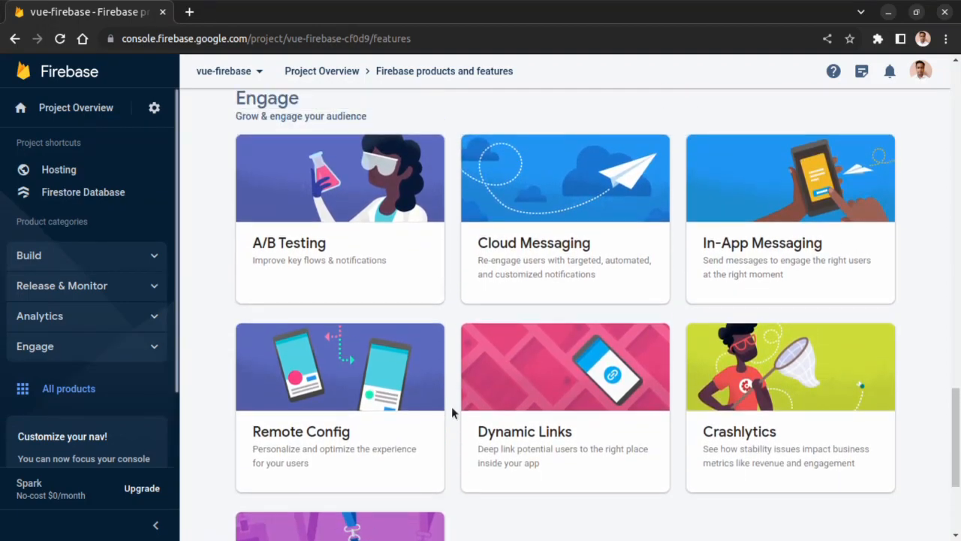
{"action": "scroll", "scroll_direction": "down", "scroll_amount": 3}
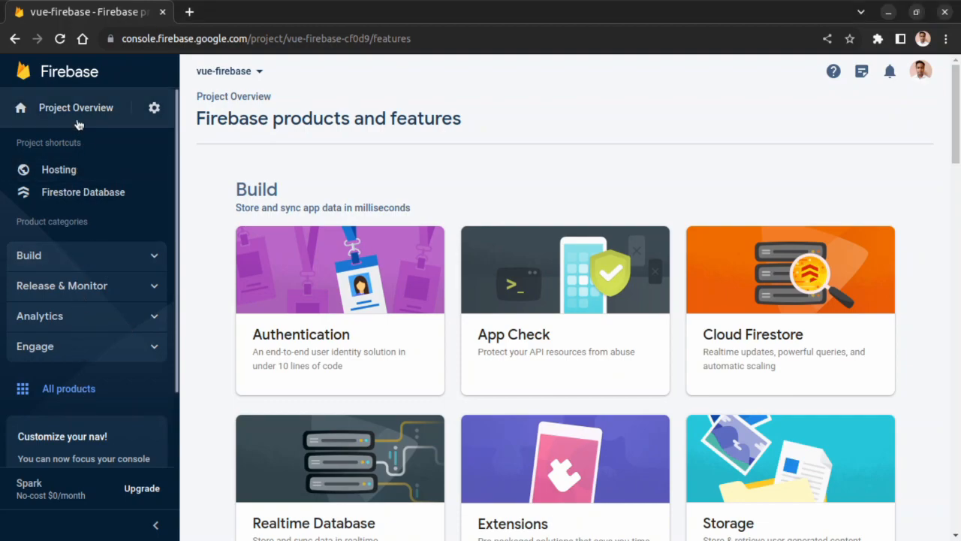
{"action": "mouse_move", "coordinate": [58, 168]}
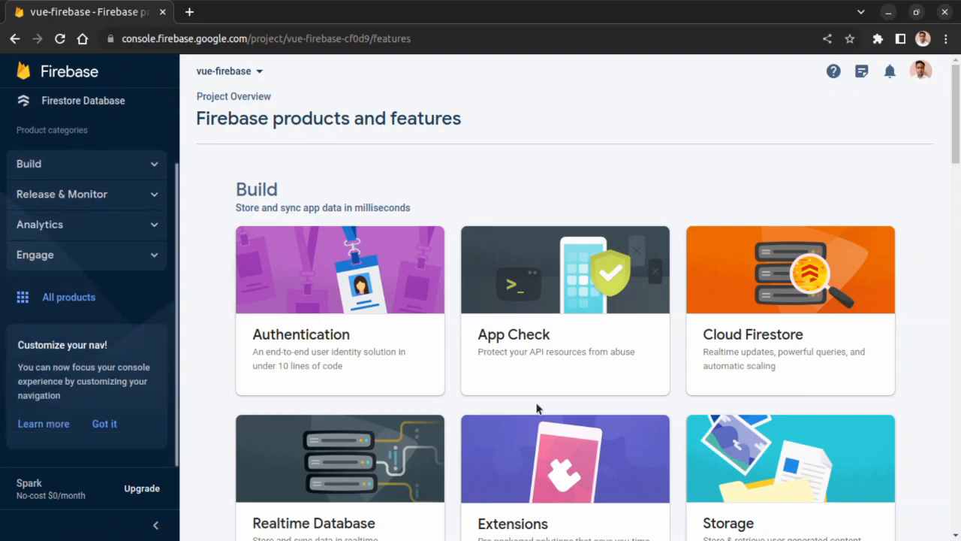
- Get started with Authentication so the Sign-in method providers list appears, none added yet
{"action": "scroll", "scroll_direction": "down", "scroll_amount": 3}
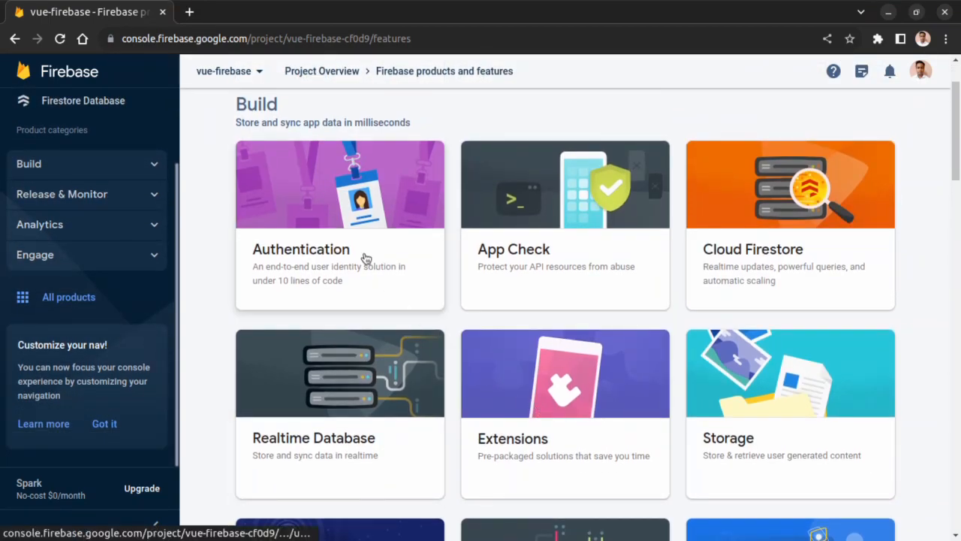
{"action": "left_click", "coordinate": [340, 250]}
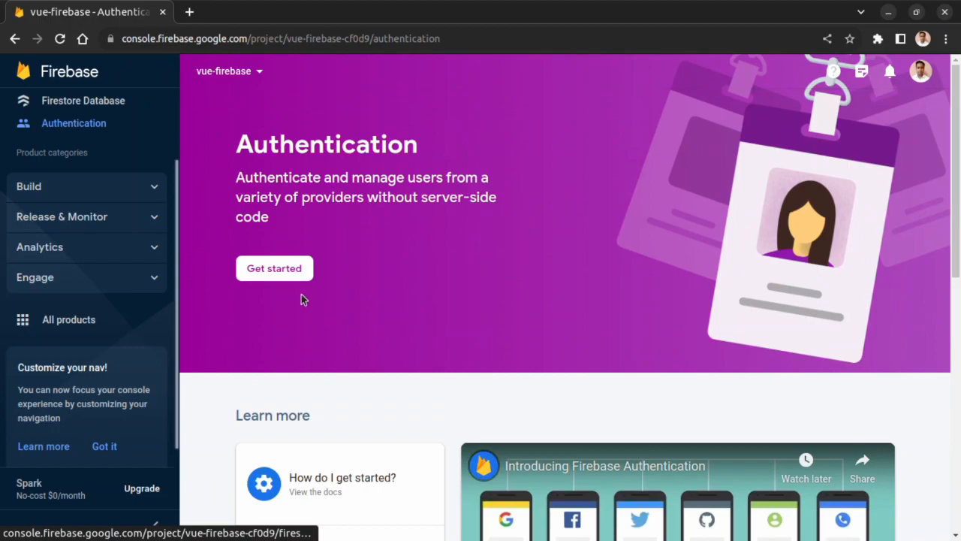
{"action": "left_click", "coordinate": [274, 268]}
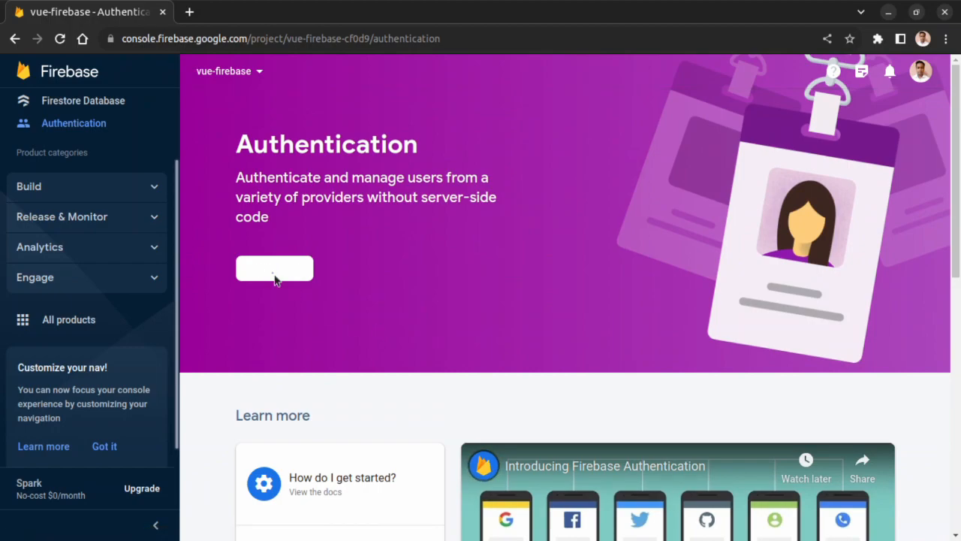
{"action": "left_click", "coordinate": [273, 268]}
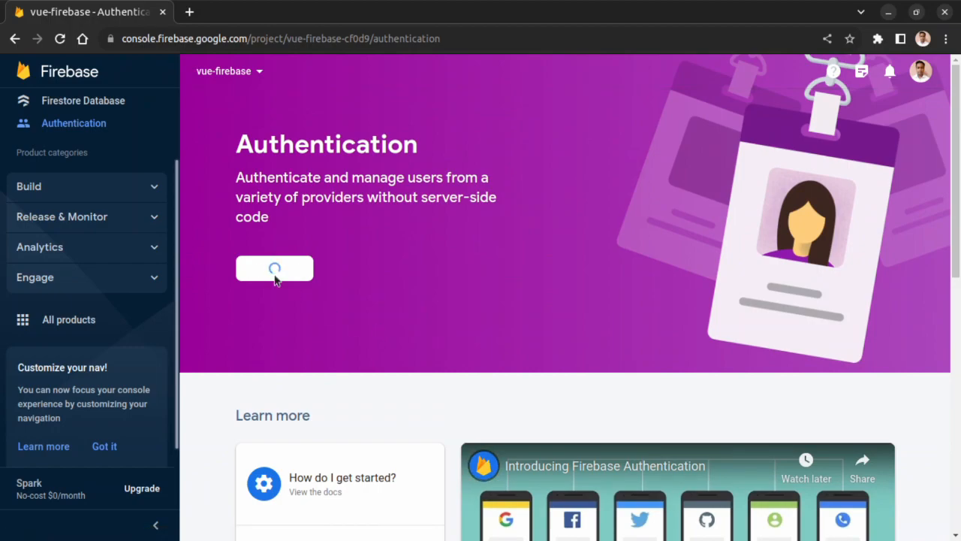
{"action": "left_click", "coordinate": [273, 267]}
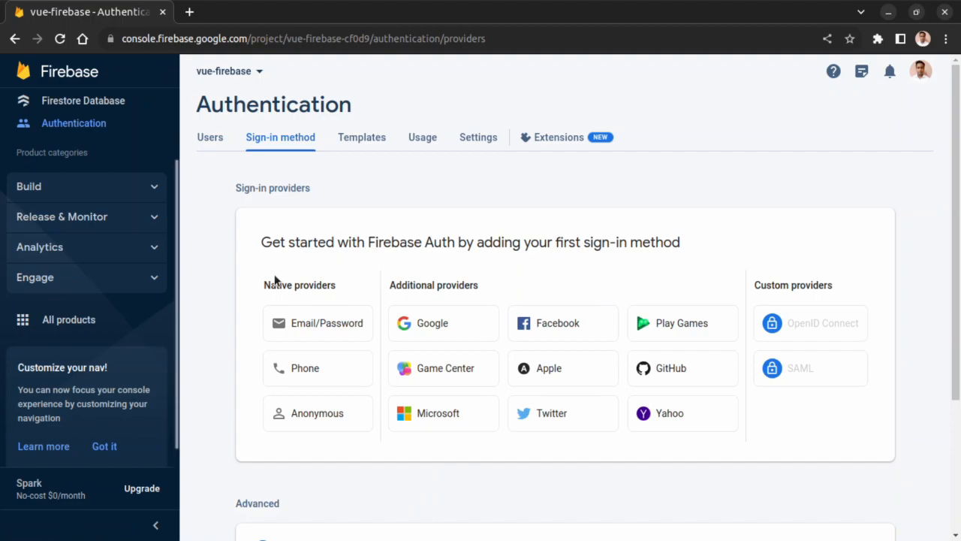
{"action": "mouse_move", "coordinate": [535, 258]}
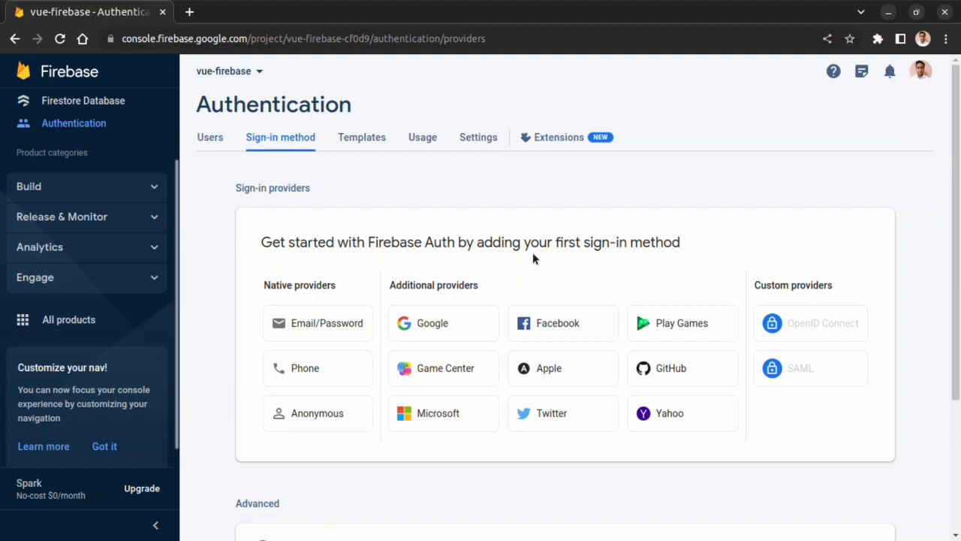
{"action": "mouse_move", "coordinate": [353, 307]}
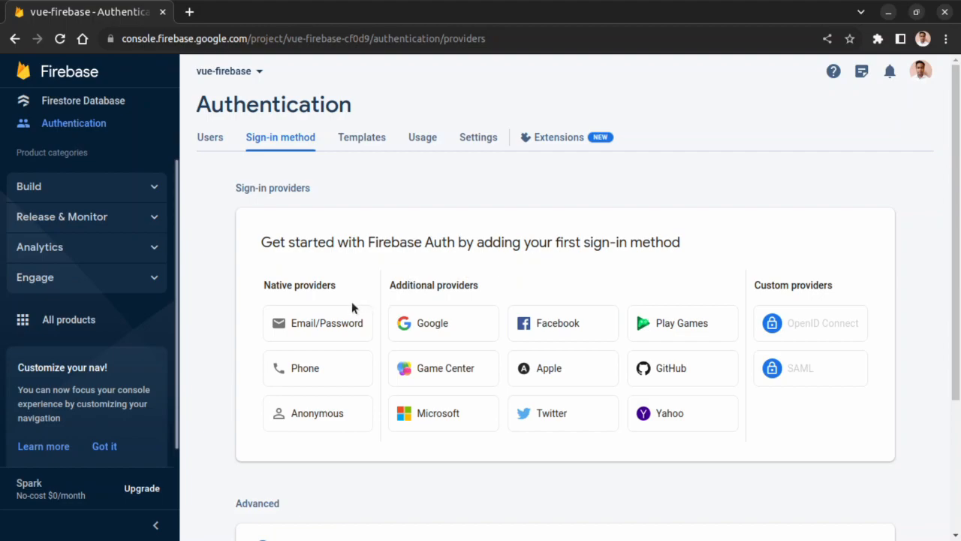
{"action": "mouse_move", "coordinate": [328, 323]}
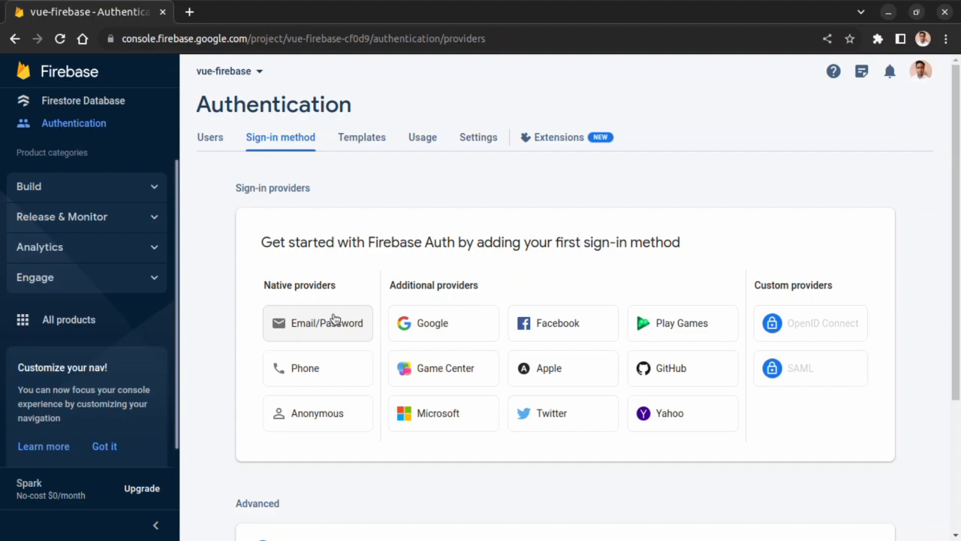
{"action": "mouse_move", "coordinate": [573, 338]}
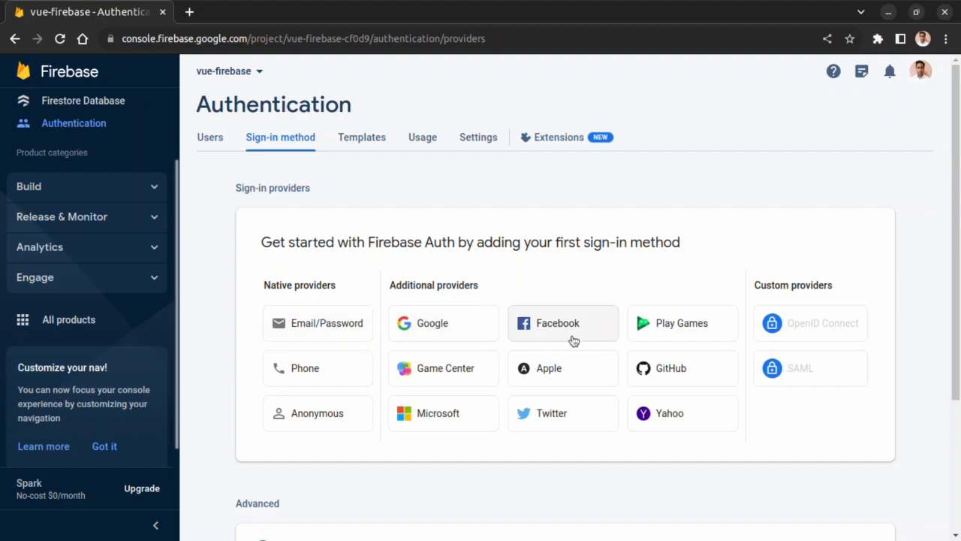
{"action": "mouse_move", "coordinate": [571, 378]}
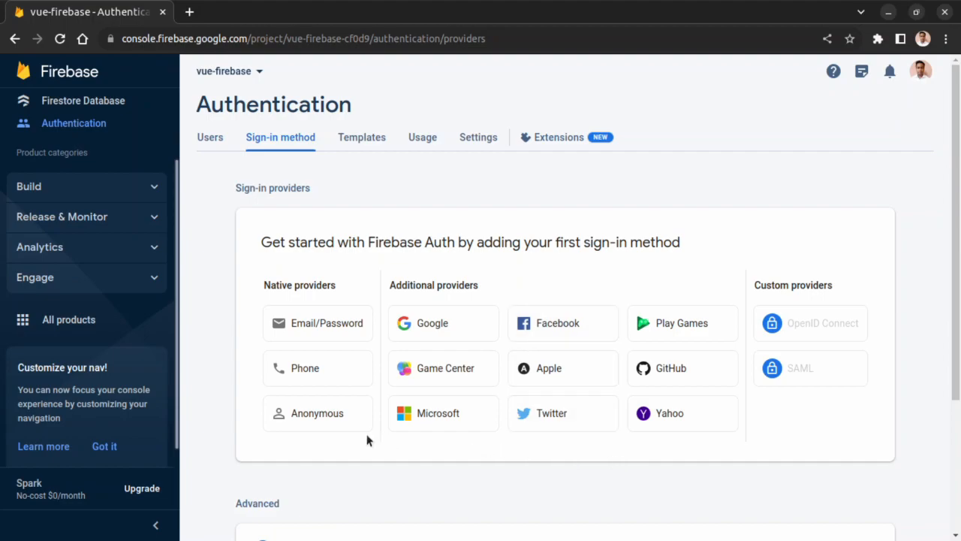
{"action": "mouse_move", "coordinate": [403, 450]}
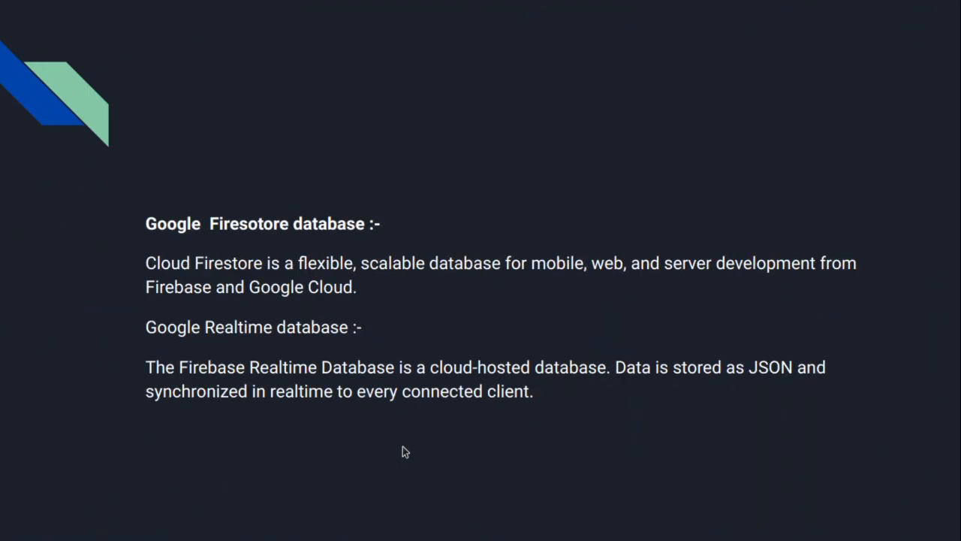
{"action": "mouse_move", "coordinate": [420, 496]}
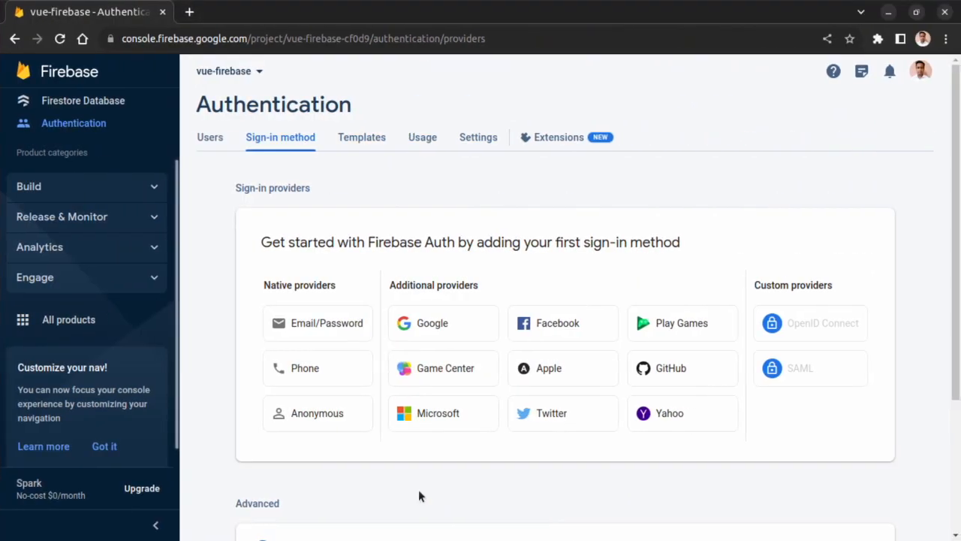
- Open Cloud Firestore data and expand the first messages document's email, message and name fields
{"action": "left_click", "coordinate": [69, 319]}
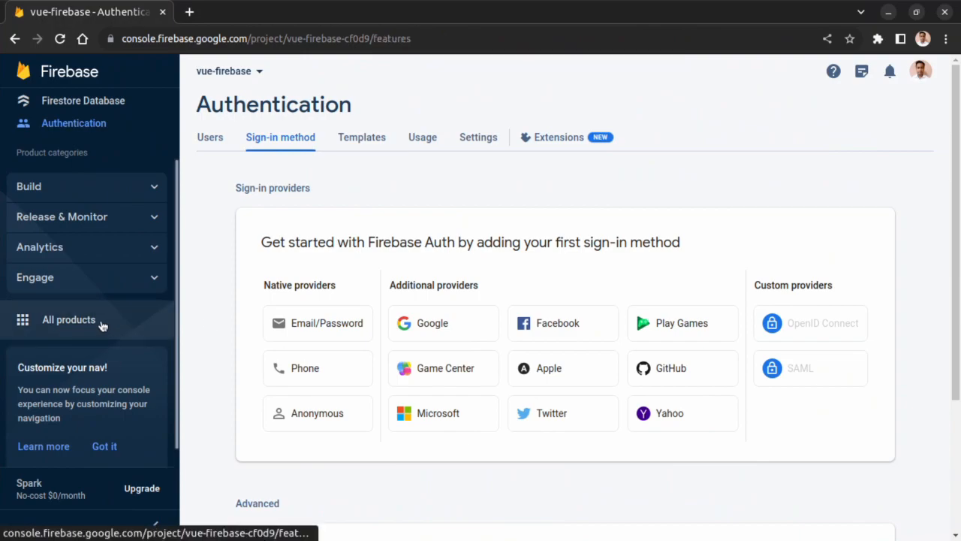
{"action": "left_click", "coordinate": [69, 319]}
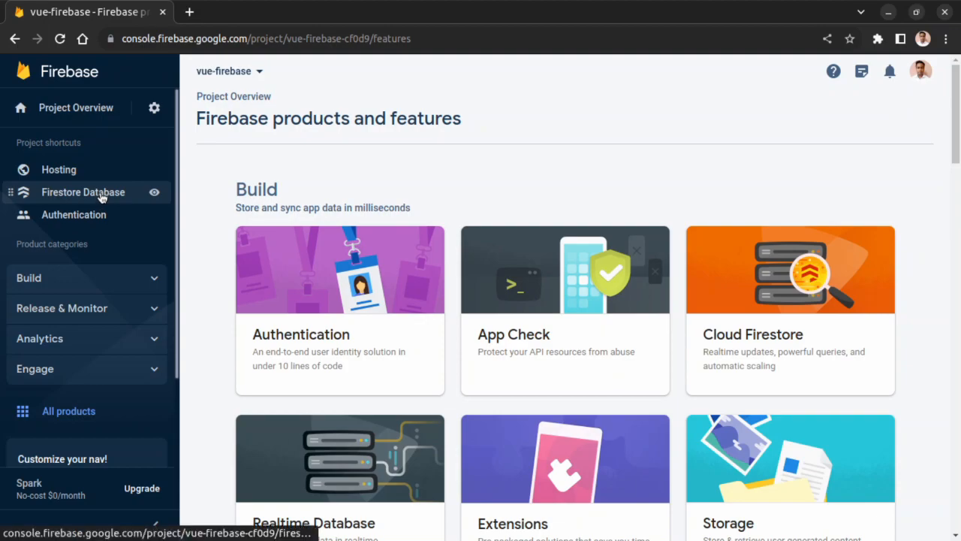
{"action": "left_click", "coordinate": [82, 192]}
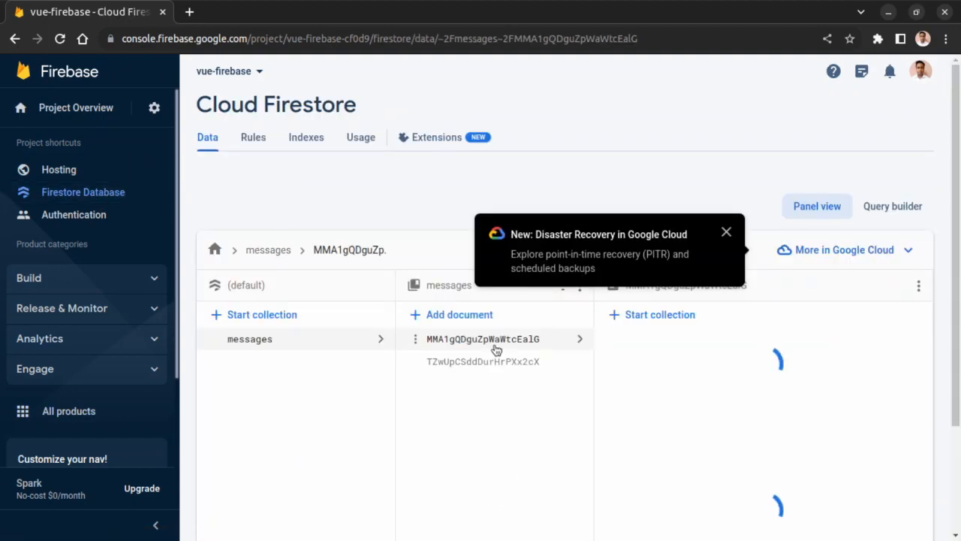
{"action": "left_click", "coordinate": [483, 339]}
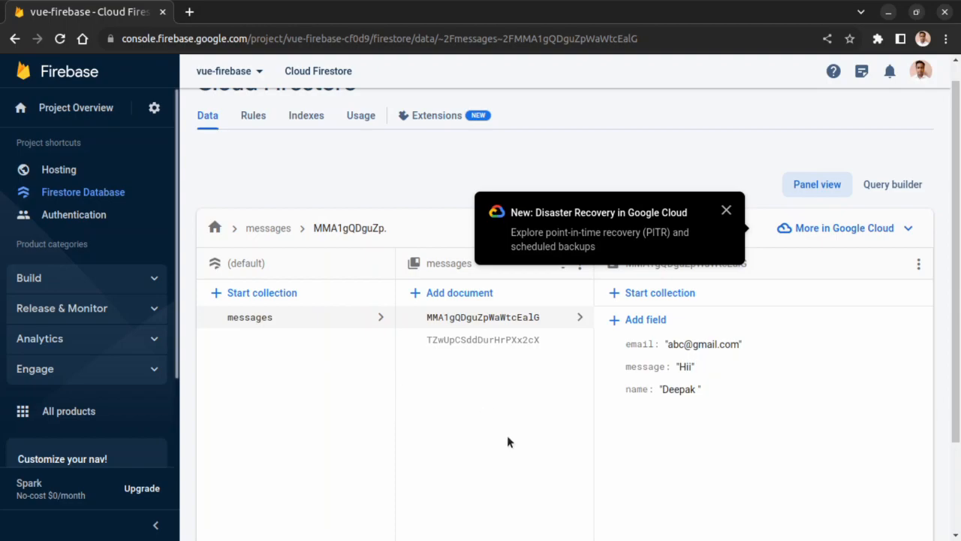
{"action": "mouse_move", "coordinate": [421, 436]}
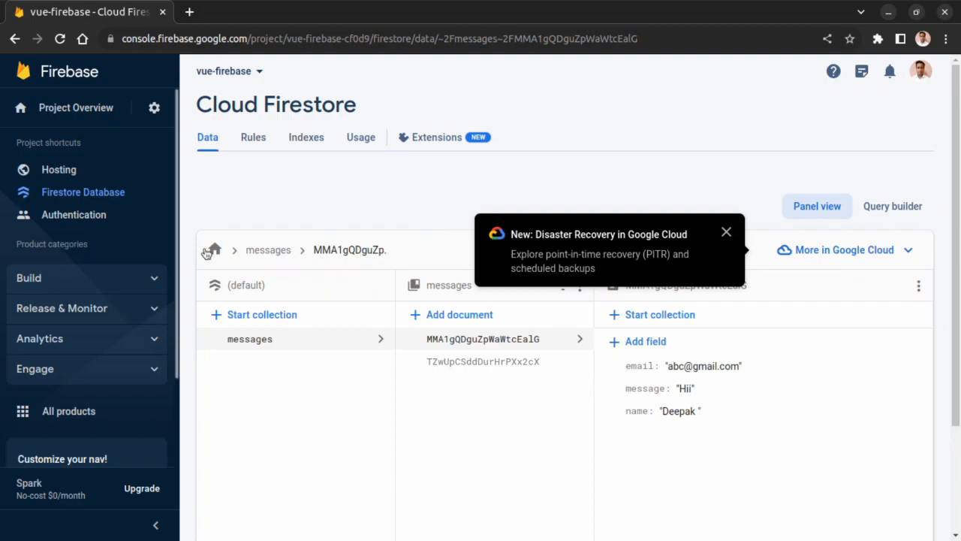
- From All products, open Realtime Database and start creating a database for vue-firebase
{"action": "left_click", "coordinate": [69, 411]}
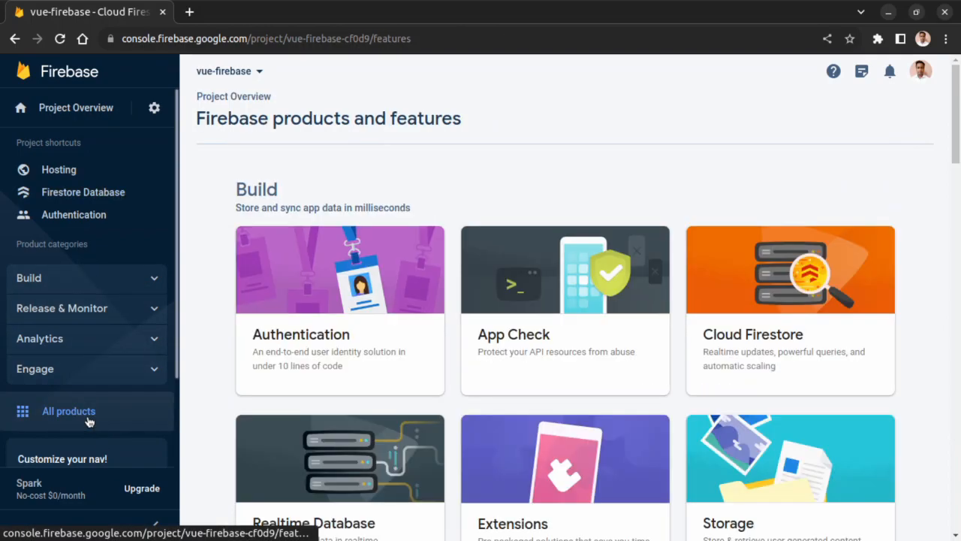
{"action": "scroll", "scroll_direction": "down", "scroll_amount": 3}
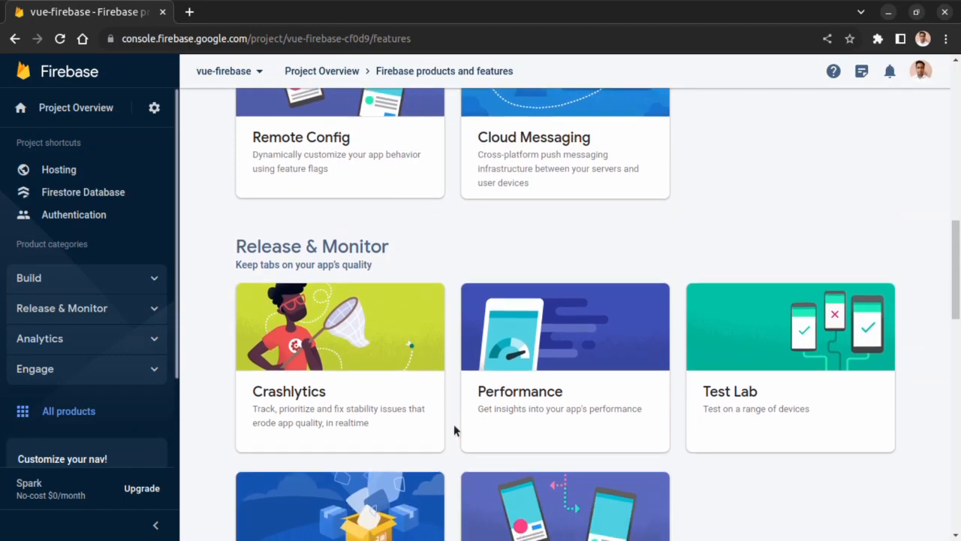
{"action": "scroll", "scroll_direction": "down", "scroll_amount": 3}
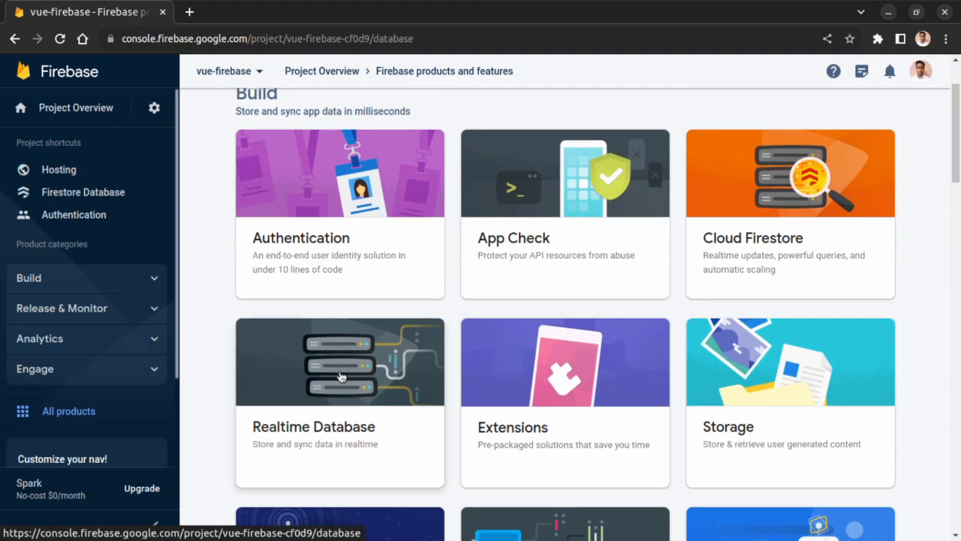
{"action": "left_click", "coordinate": [340, 360]}
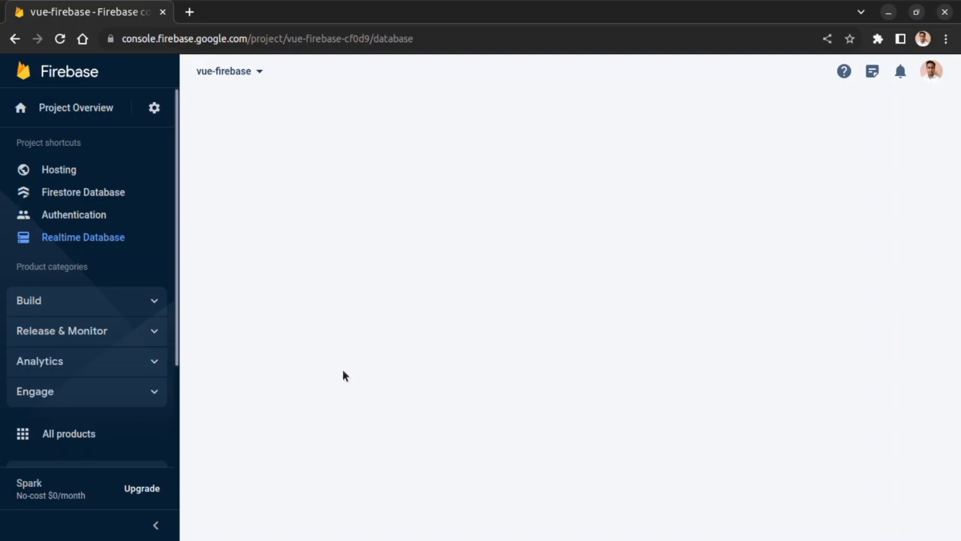
{"action": "left_click", "coordinate": [83, 237]}
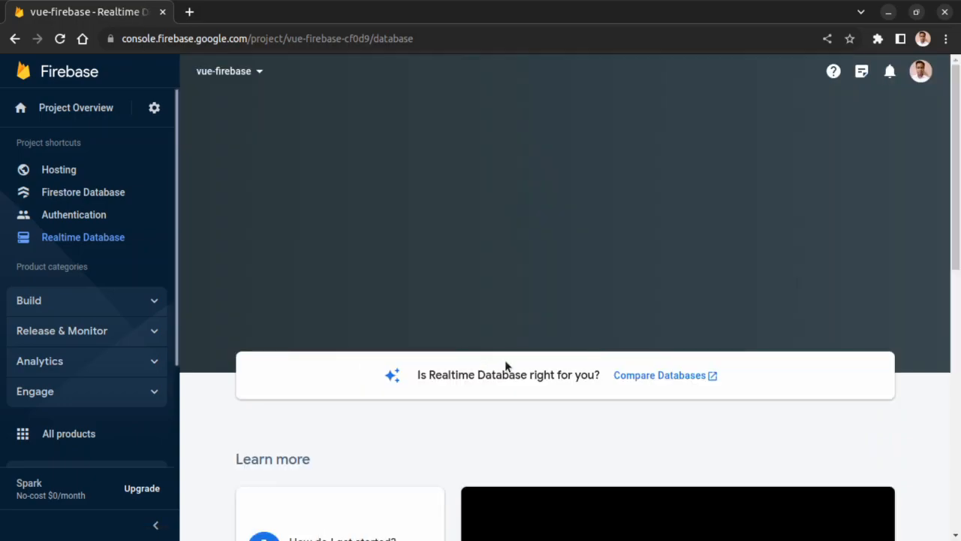
{"action": "scroll", "scroll_direction": "down", "scroll_amount": 3}
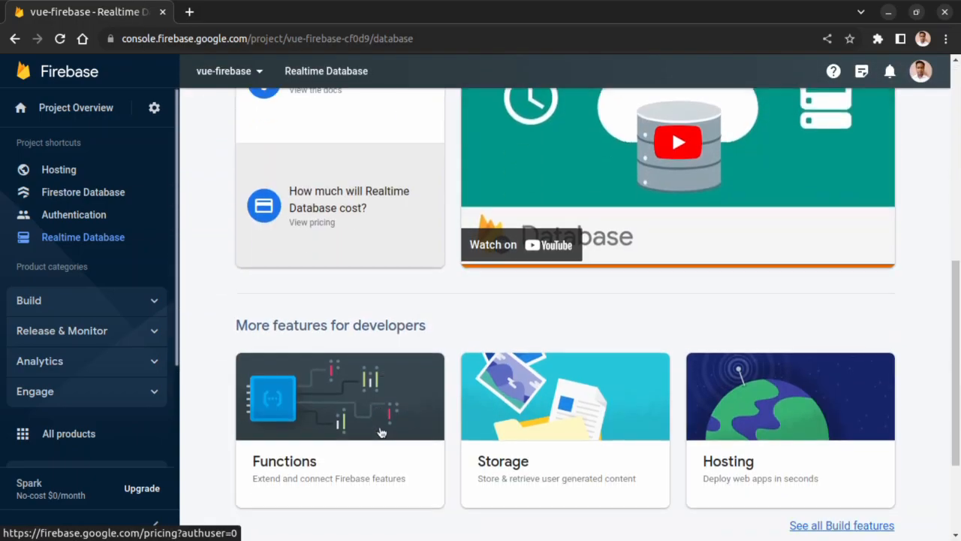
{"action": "scroll", "scroll_direction": "up", "scroll_amount": 3}
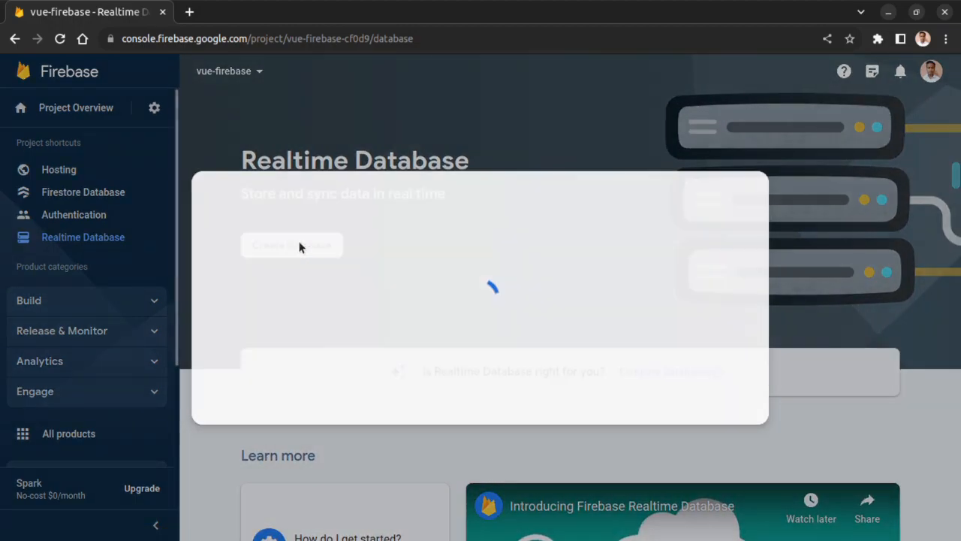
{"action": "left_click", "coordinate": [292, 245]}
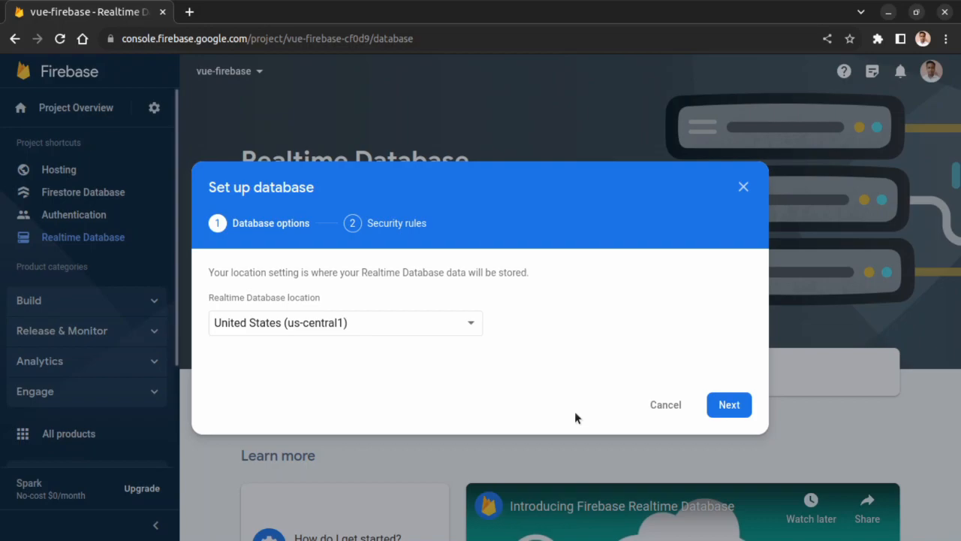
{"action": "mouse_move", "coordinate": [665, 406]}
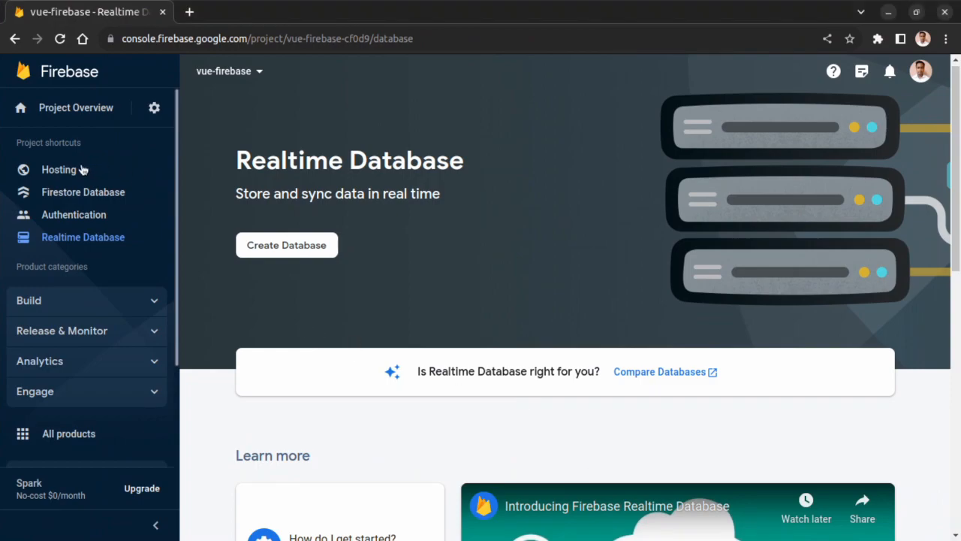
{"action": "mouse_move", "coordinate": [81, 168]}
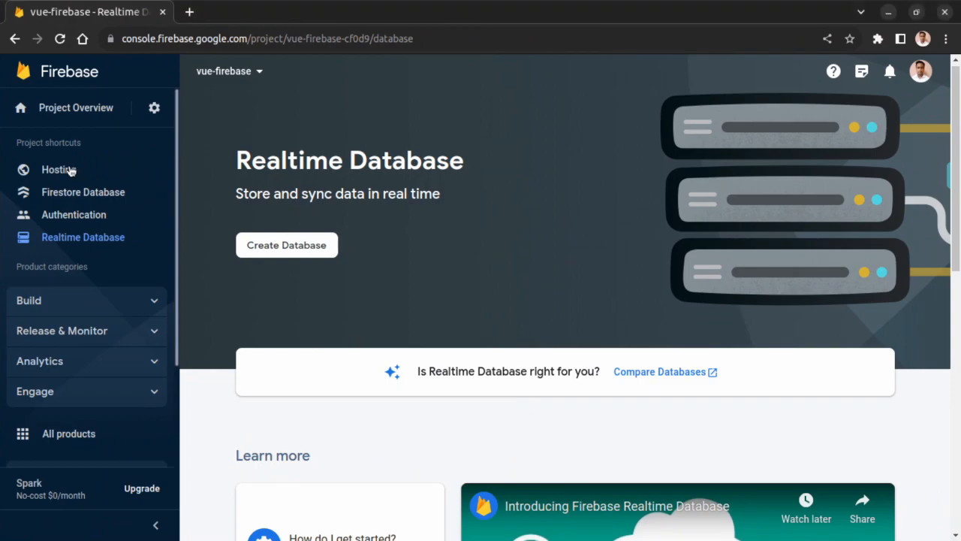
- Open the Hosting Manage site dashboard showing releases, domains and preview channels
{"action": "left_click", "coordinate": [58, 168]}
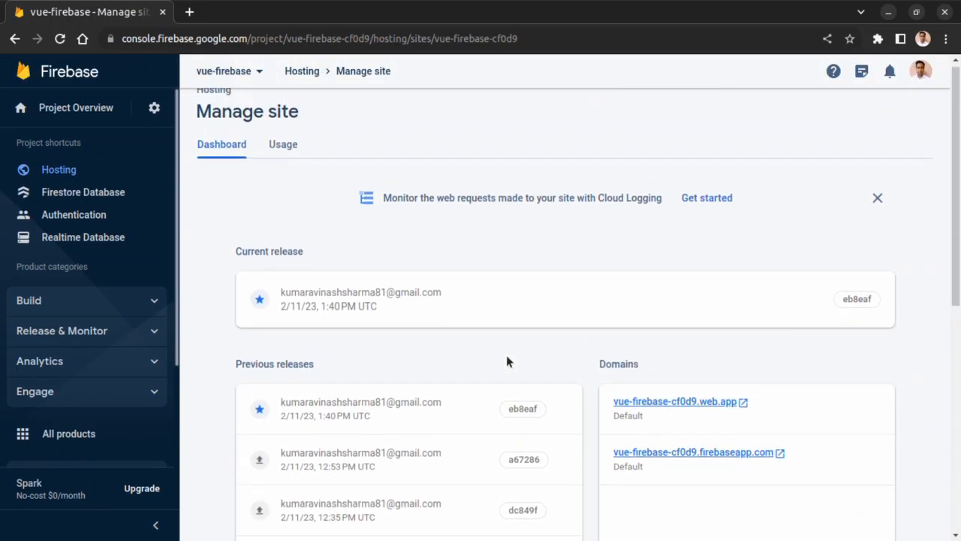
{"action": "scroll", "scroll_direction": "down", "scroll_amount": 3}
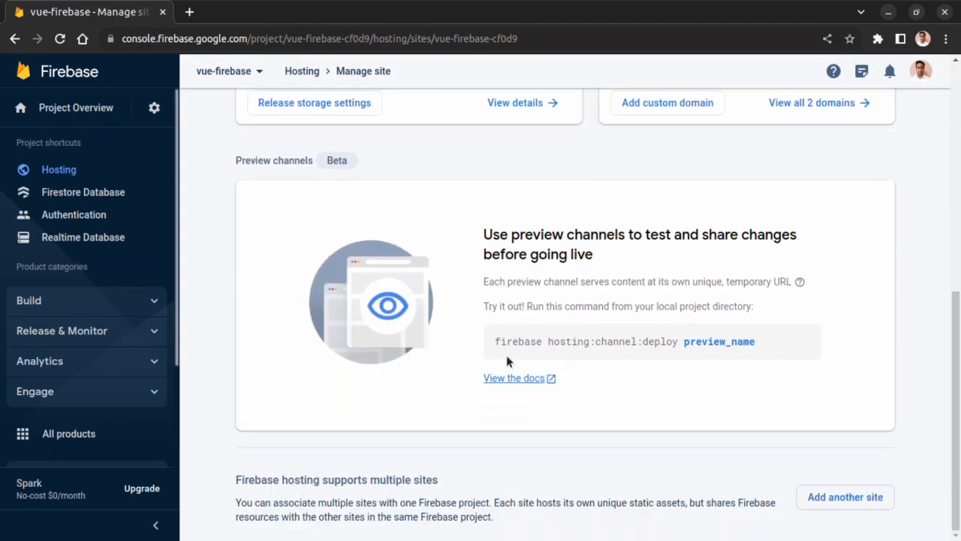
{"action": "mouse_move", "coordinate": [559, 415]}
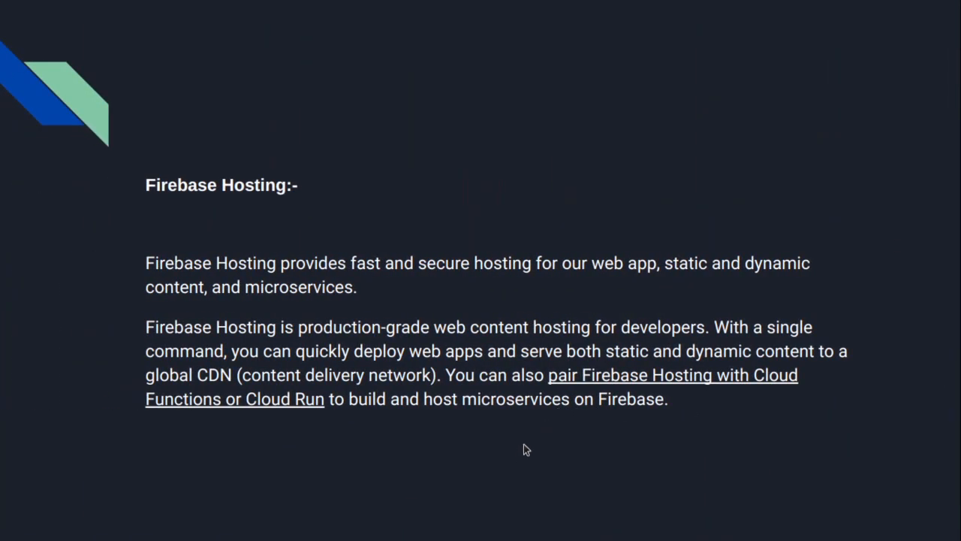
{"action": "mouse_move", "coordinate": [520, 454]}
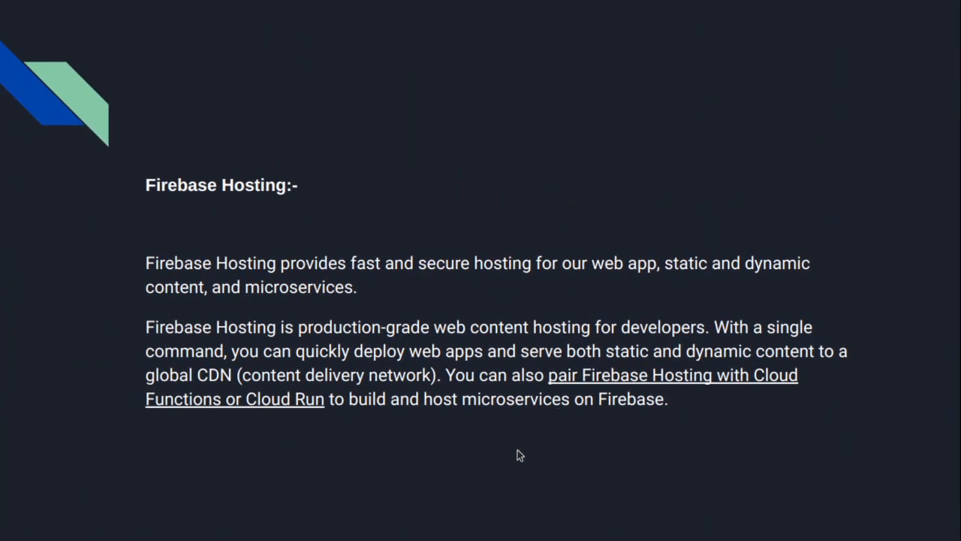